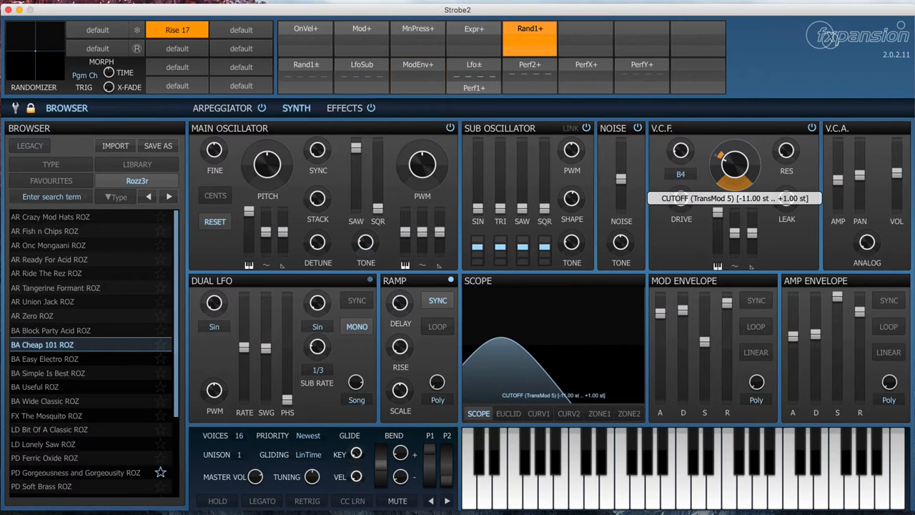
- Widen Rand1+ modulation depth on cutoff to −11/+13 st and analog to 0–94%
{"action": "left_click_drag", "start_coordinate": [734, 164], "coordinate": [734, 153]}
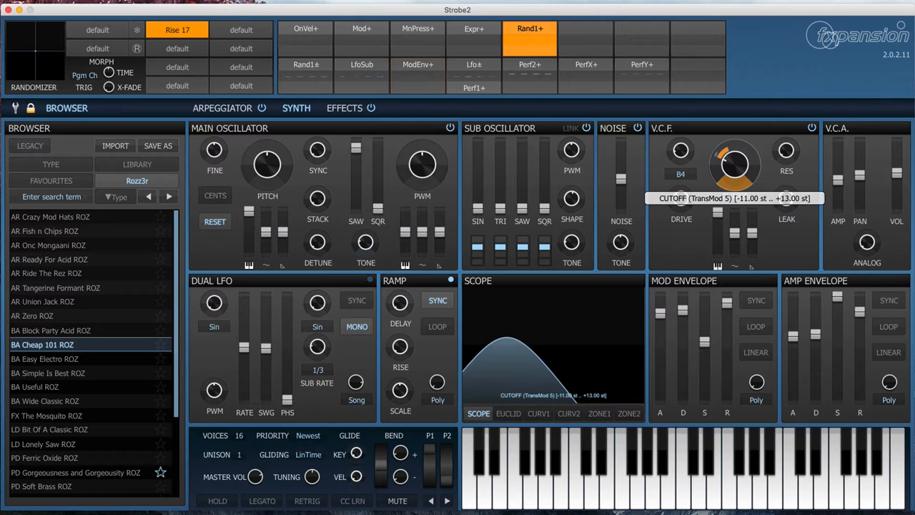
{"action": "left_click_drag", "start_coordinate": [734, 165], "coordinate": [734, 160]}
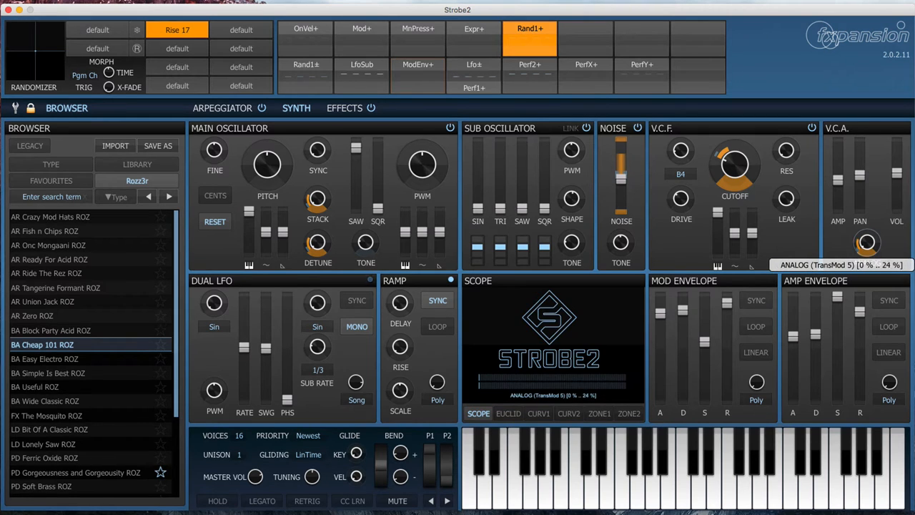
{"action": "left_click_drag", "start_coordinate": [867, 241], "coordinate": [867, 207]}
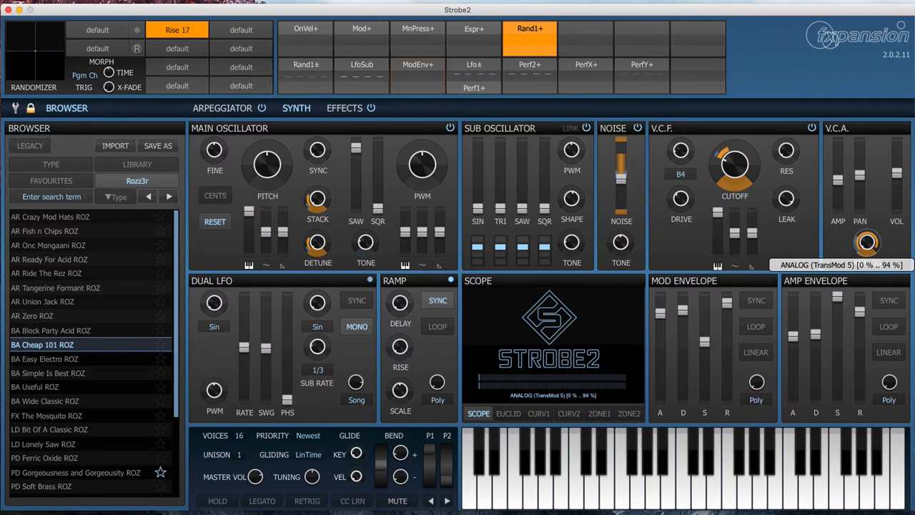
{"action": "left_click_drag", "start_coordinate": [867, 242], "coordinate": [868, 238]}
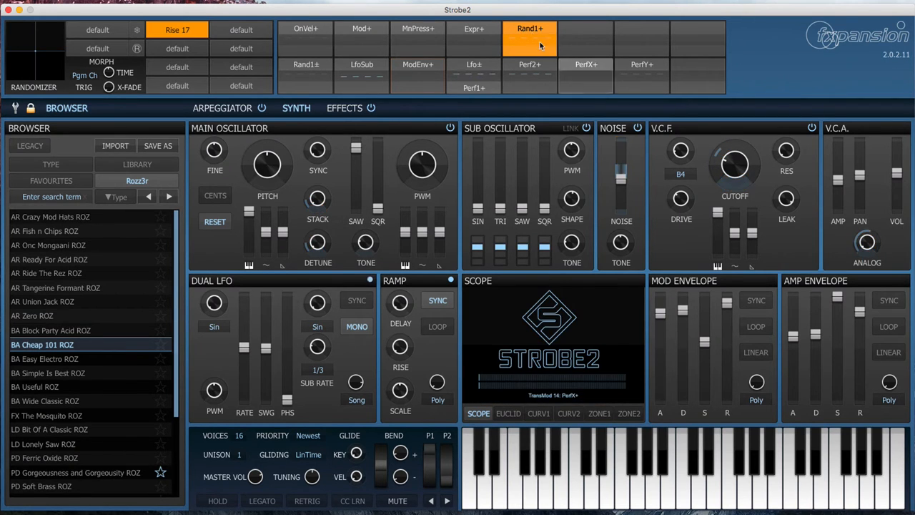
- Switch the modulation slot's source to Random > MRand1+
{"action": "right_click", "coordinate": [529, 28]}
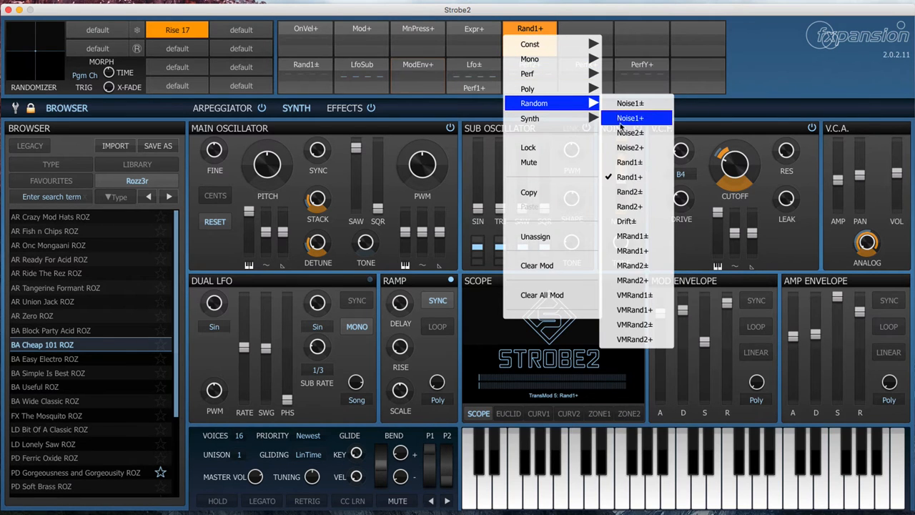
{"action": "mouse_move", "coordinate": [629, 161]}
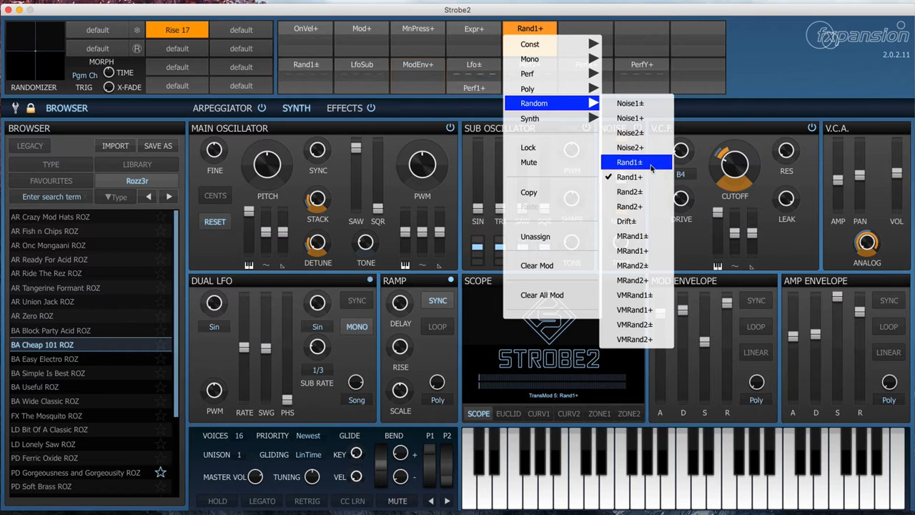
{"action": "mouse_move", "coordinate": [629, 176]}
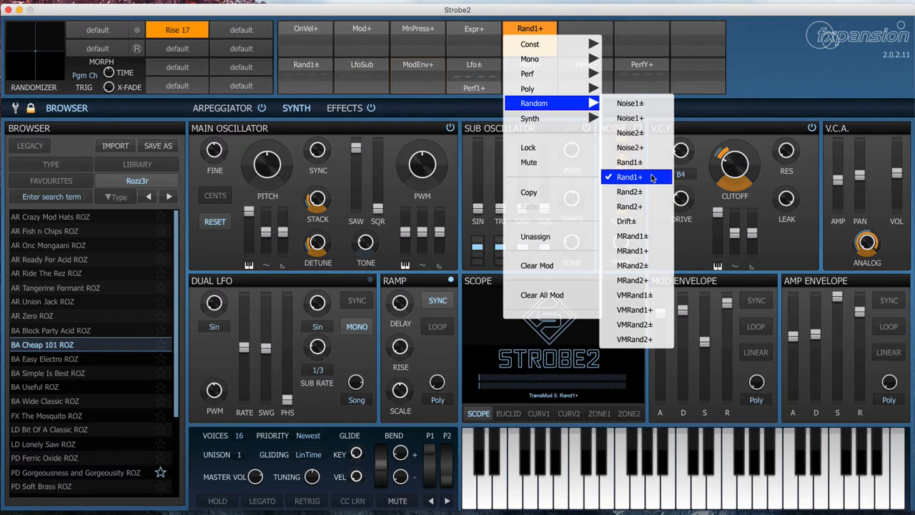
{"action": "mouse_move", "coordinate": [633, 250]}
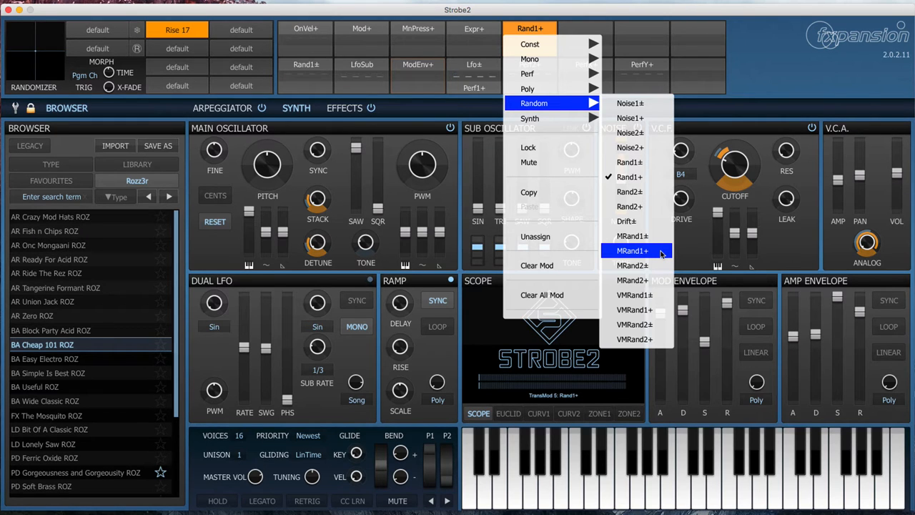
{"action": "left_click", "coordinate": [632, 250]}
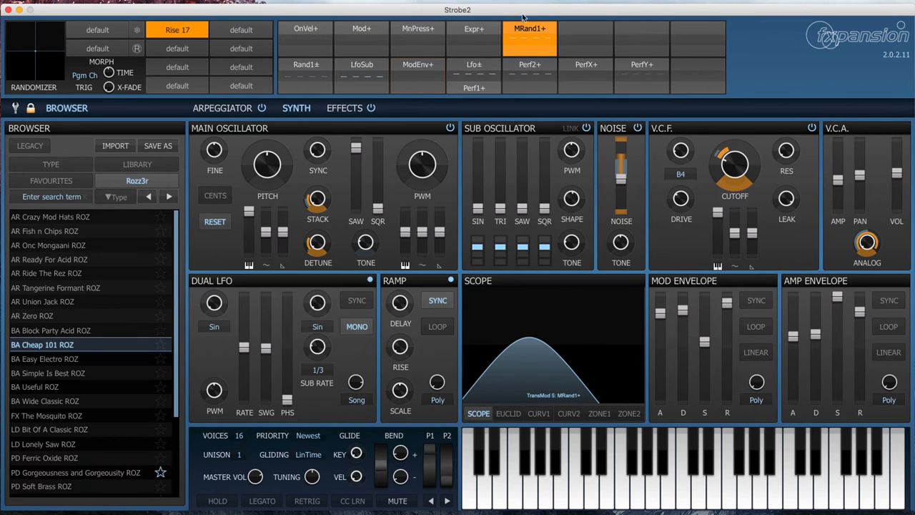
- Switch the MRand1+ slot's source to Random > Drift±
{"action": "right_click", "coordinate": [530, 28]}
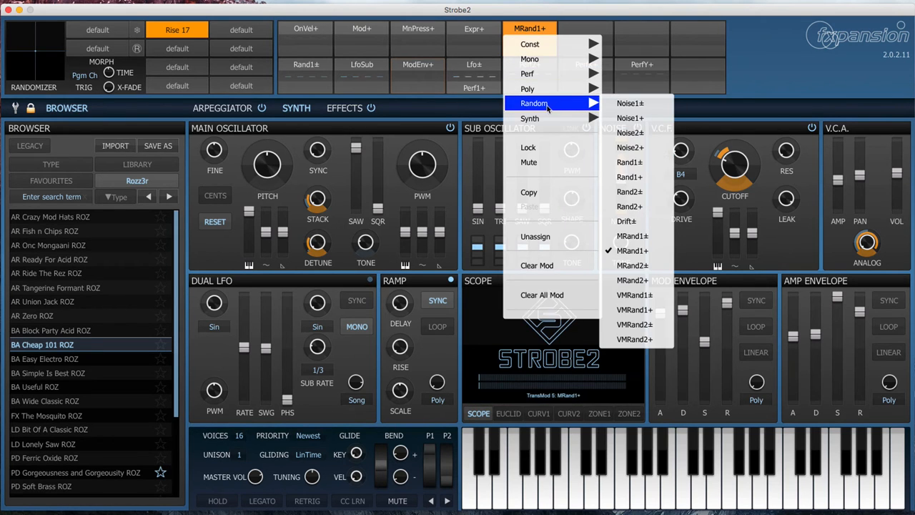
{"action": "mouse_move", "coordinate": [630, 206]}
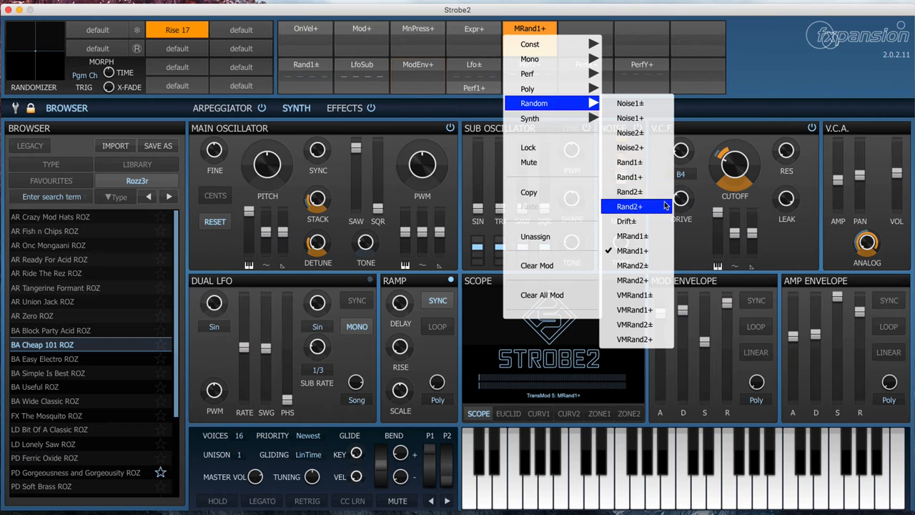
{"action": "mouse_move", "coordinate": [630, 191]}
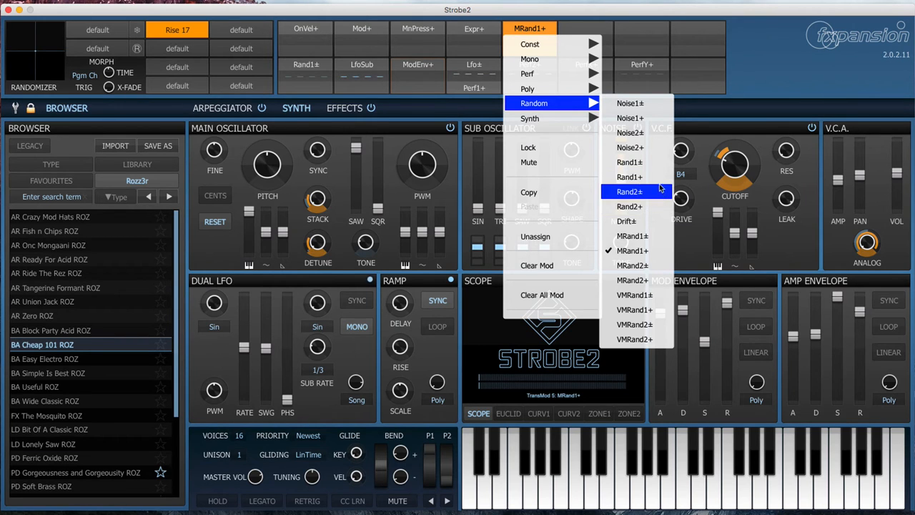
{"action": "mouse_move", "coordinate": [628, 176]}
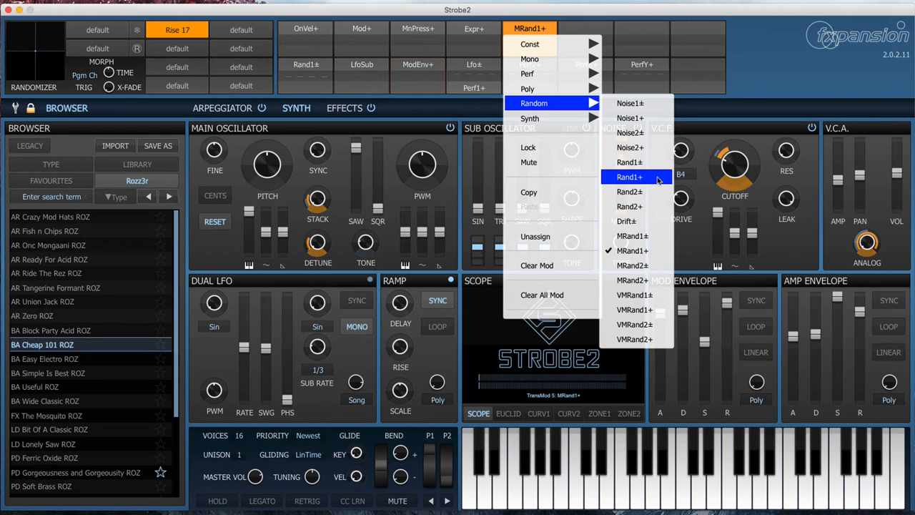
{"action": "mouse_move", "coordinate": [657, 206]}
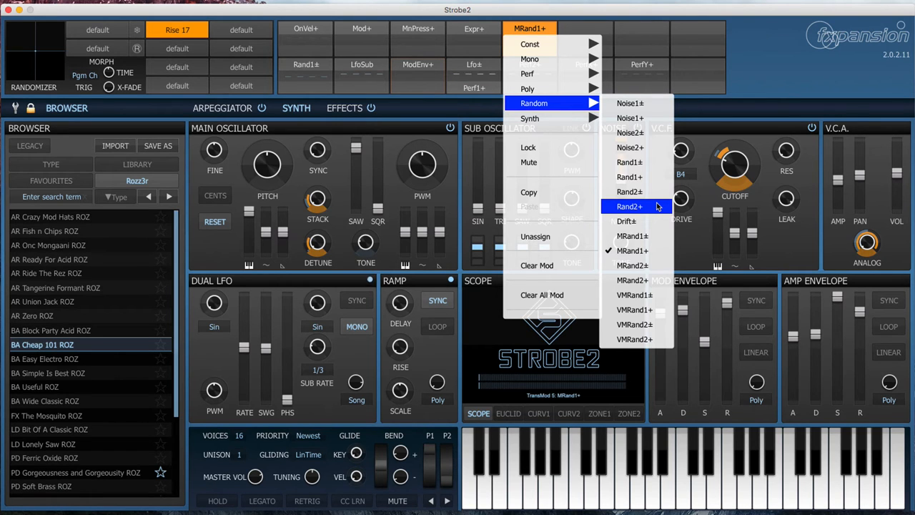
{"action": "mouse_move", "coordinate": [628, 177]}
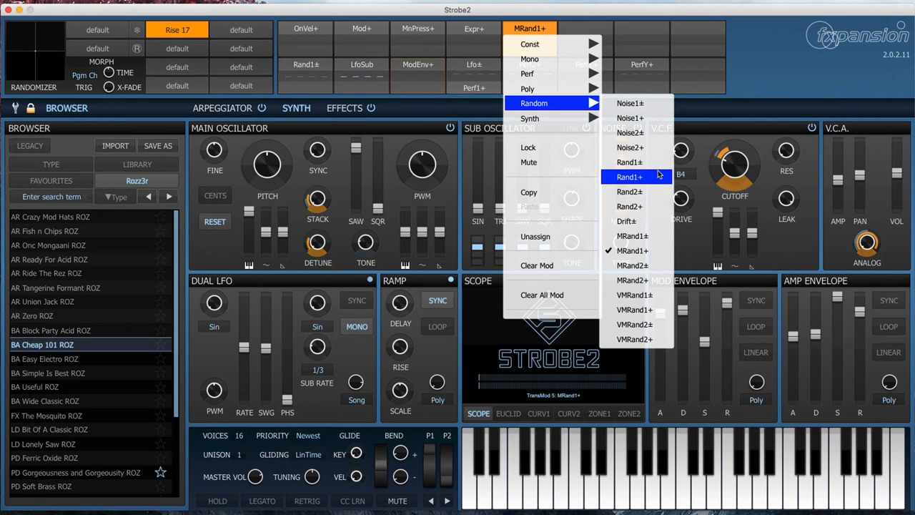
{"action": "mouse_move", "coordinate": [633, 265]}
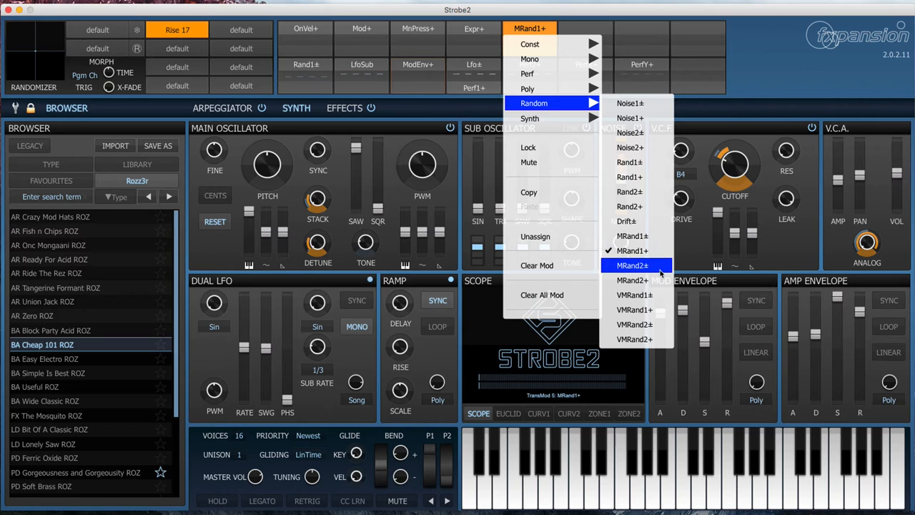
{"action": "mouse_move", "coordinate": [634, 294]}
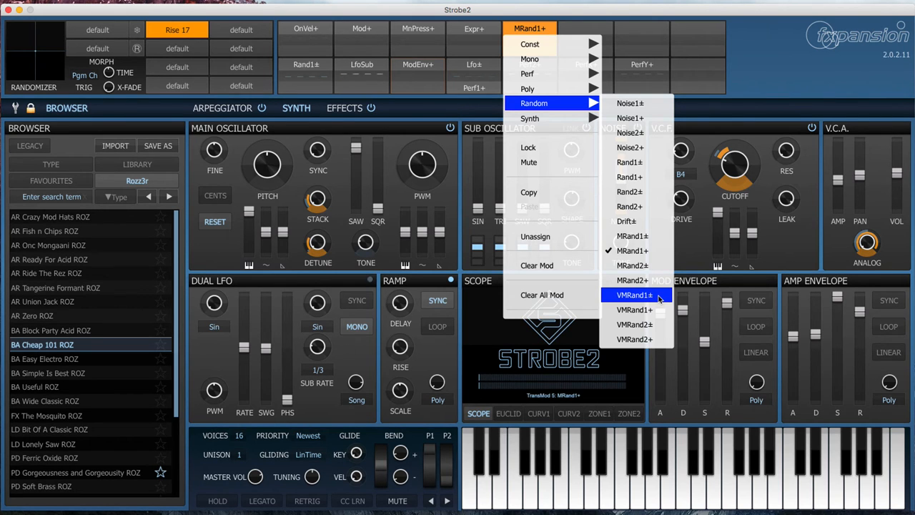
{"action": "mouse_move", "coordinate": [636, 265]}
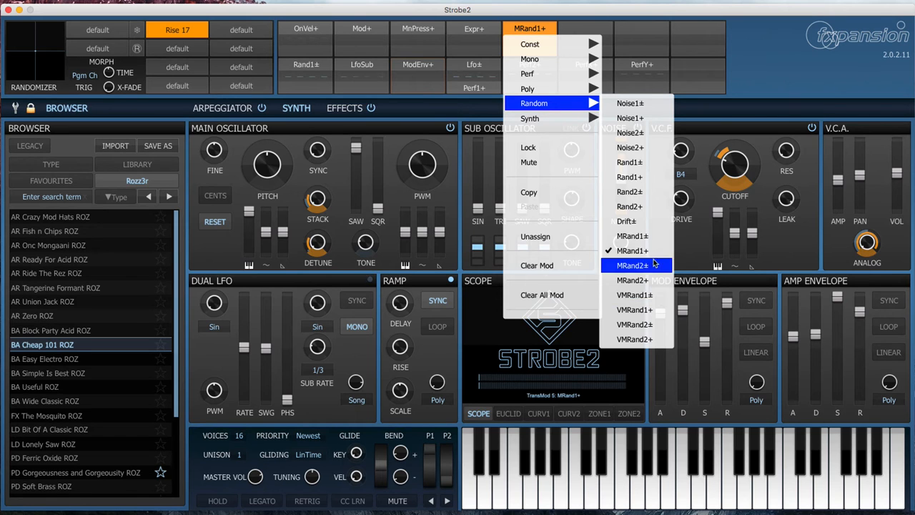
{"action": "mouse_move", "coordinate": [625, 221]}
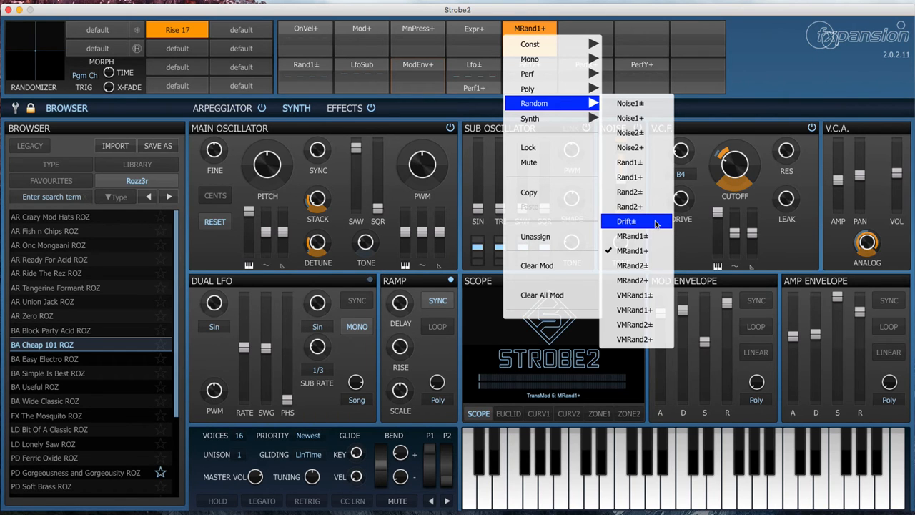
{"action": "left_click", "coordinate": [626, 221]}
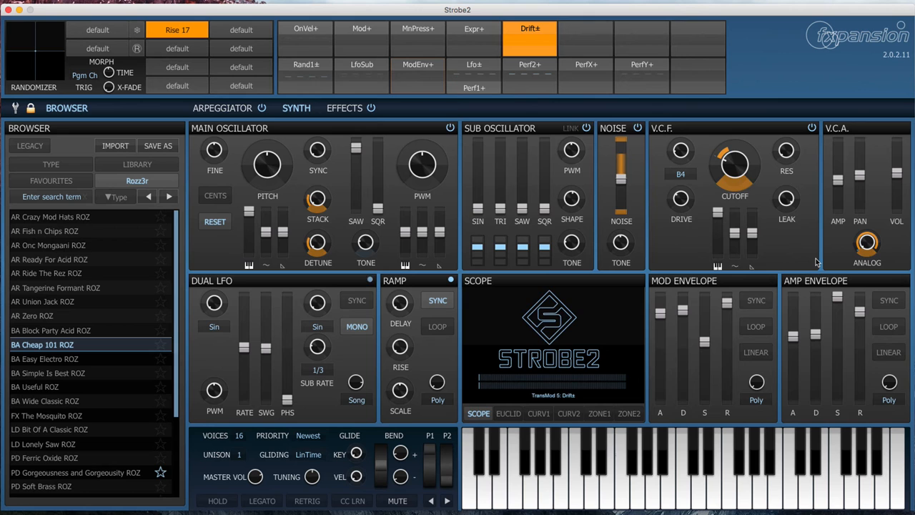
- Swap Drift± for Noise1± and scale it by a constant 0.1
{"action": "right_click", "coordinate": [530, 29]}
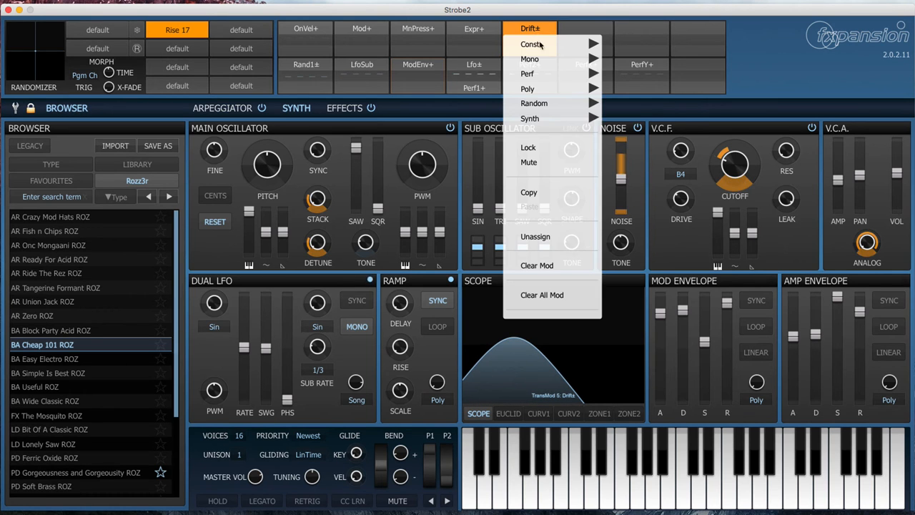
{"action": "mouse_move", "coordinate": [533, 103]}
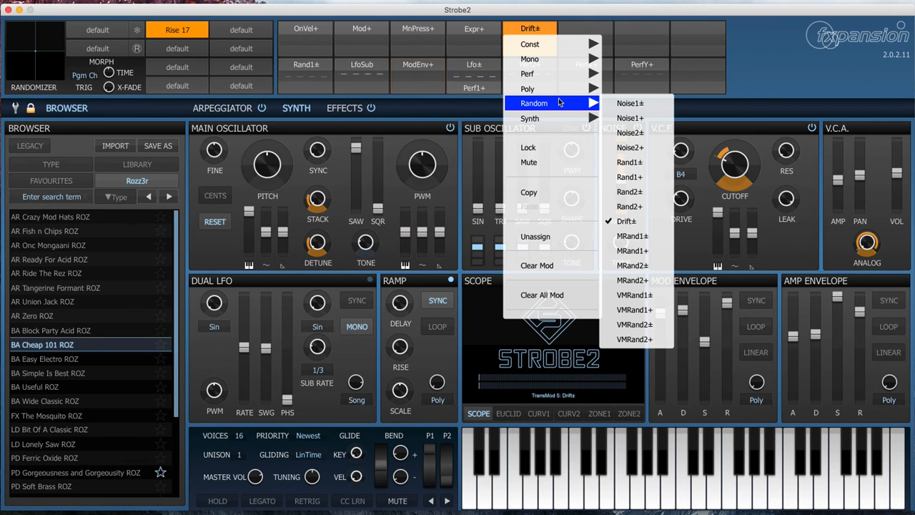
{"action": "mouse_move", "coordinate": [629, 133]}
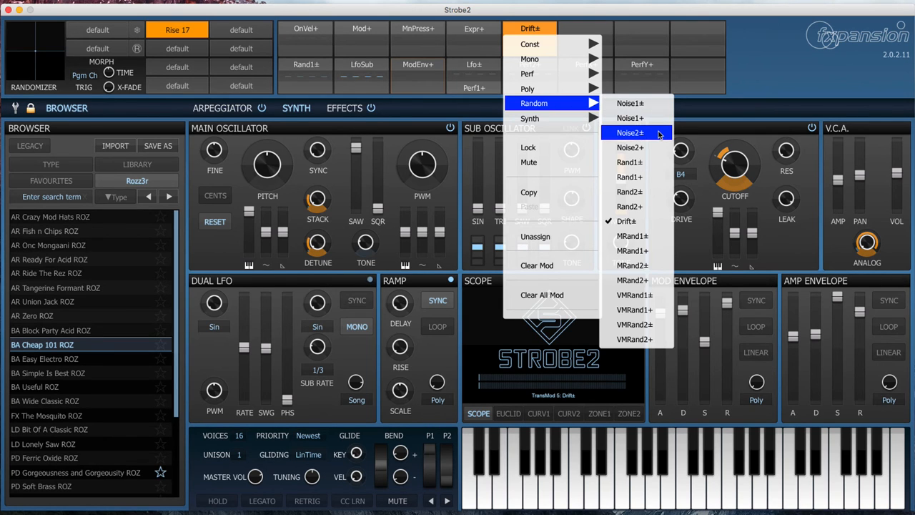
{"action": "mouse_move", "coordinate": [630, 146]}
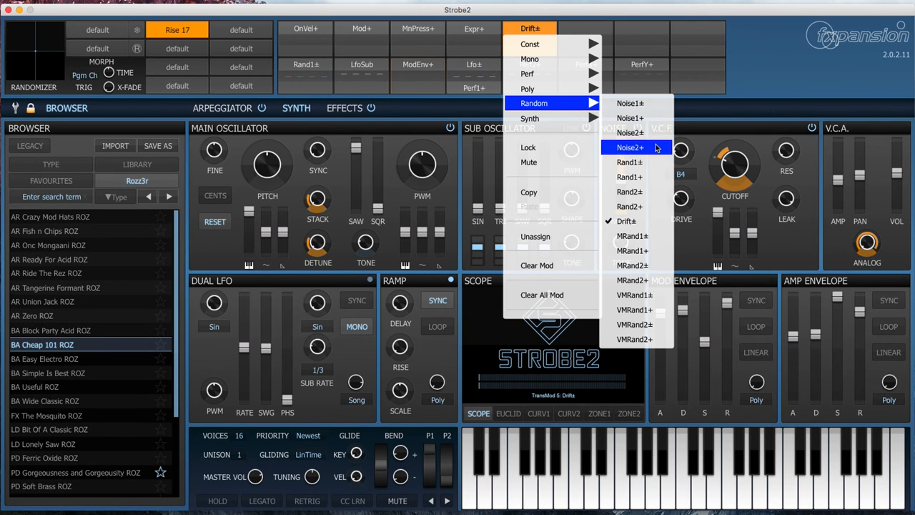
{"action": "mouse_move", "coordinate": [629, 132]}
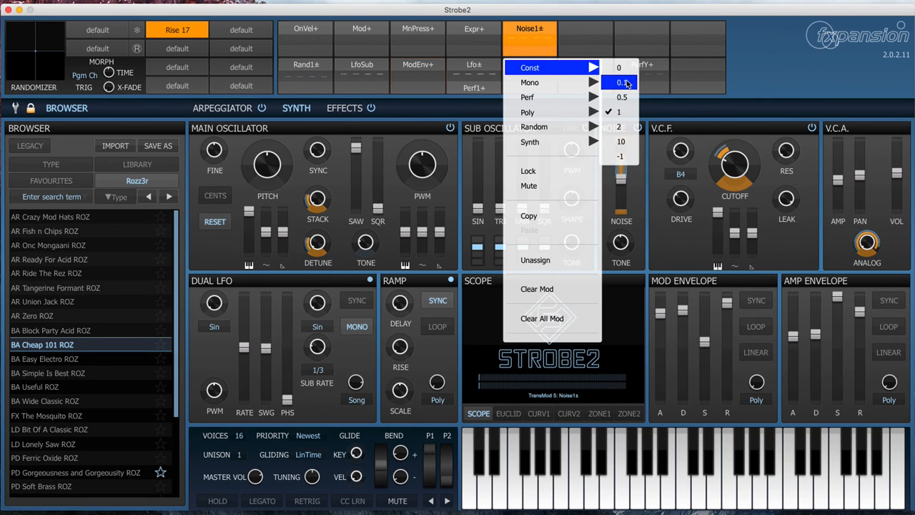
{"action": "left_click", "coordinate": [621, 81]}
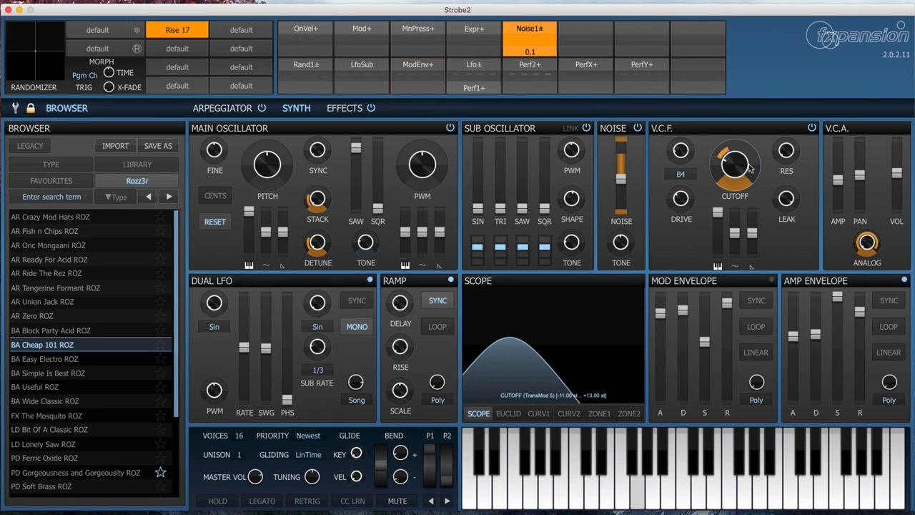
- Change the Noise1± scaling constant to 0.5 and reselect the slot
{"action": "right_click", "coordinate": [529, 52]}
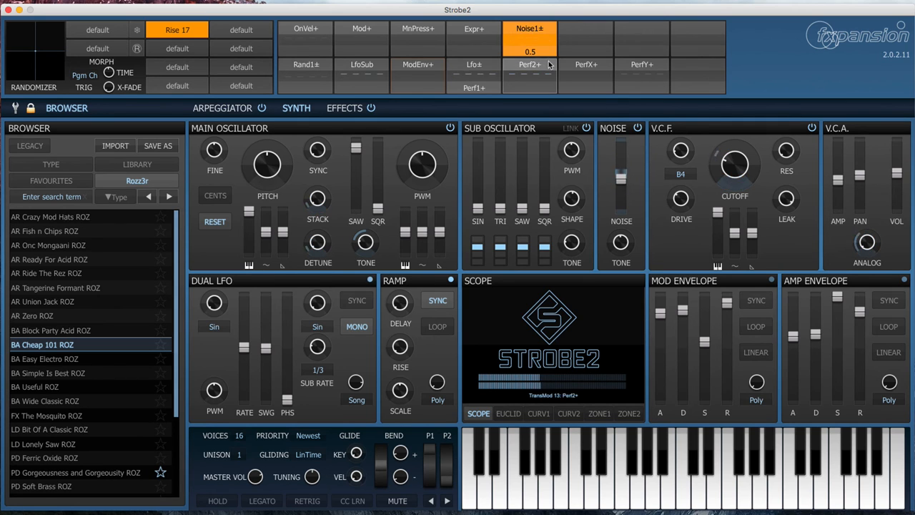
{"action": "left_click", "coordinate": [530, 64]}
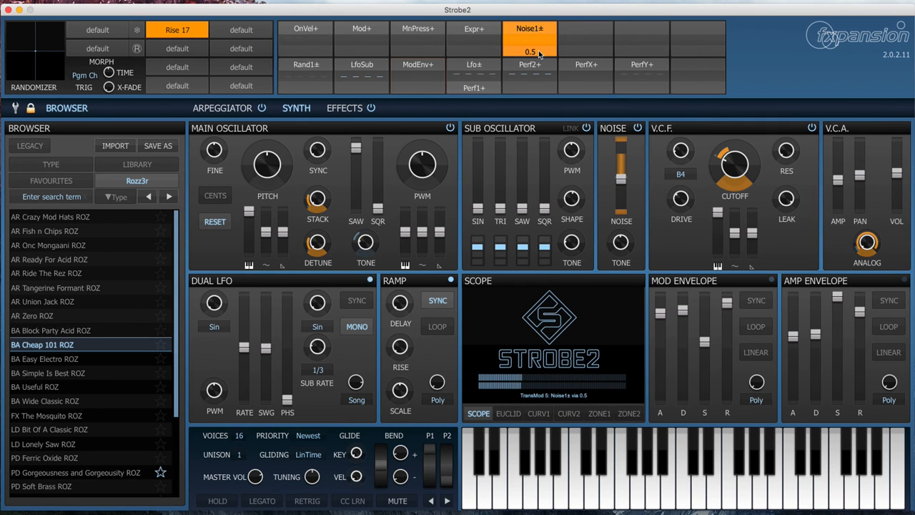